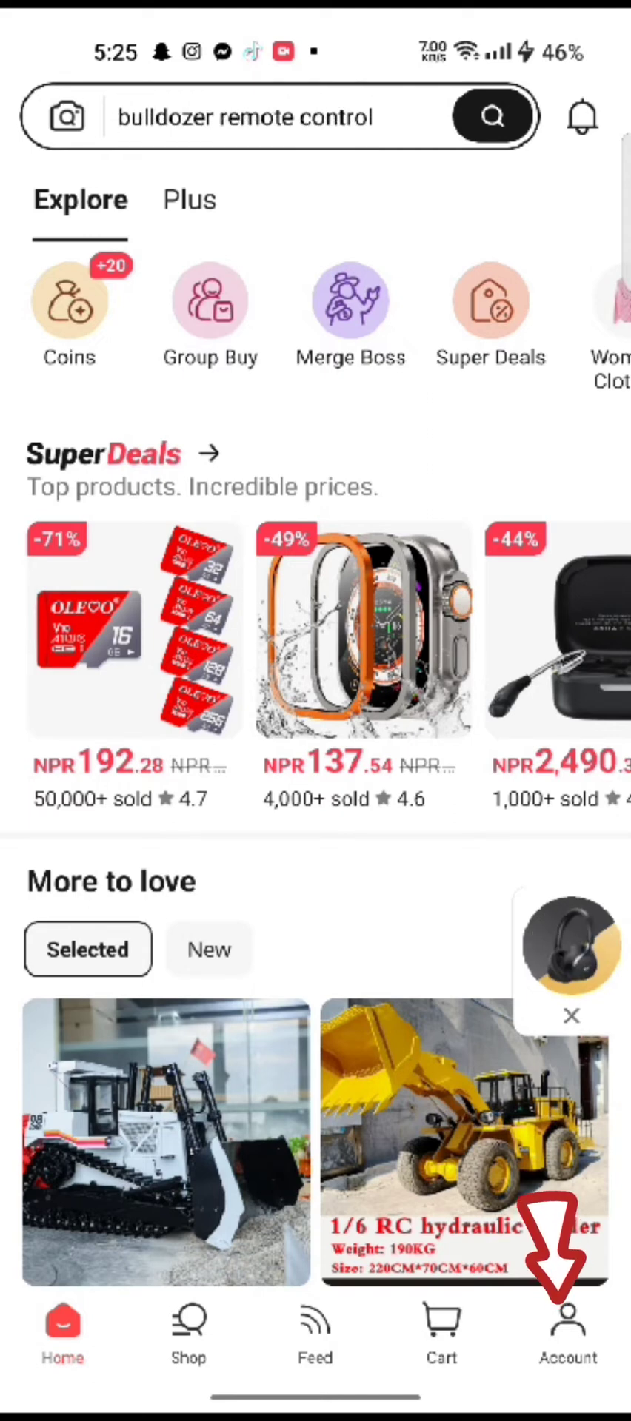
Step: Go from the Account page through the settings gear to Notification Settings
click(569, 1332)
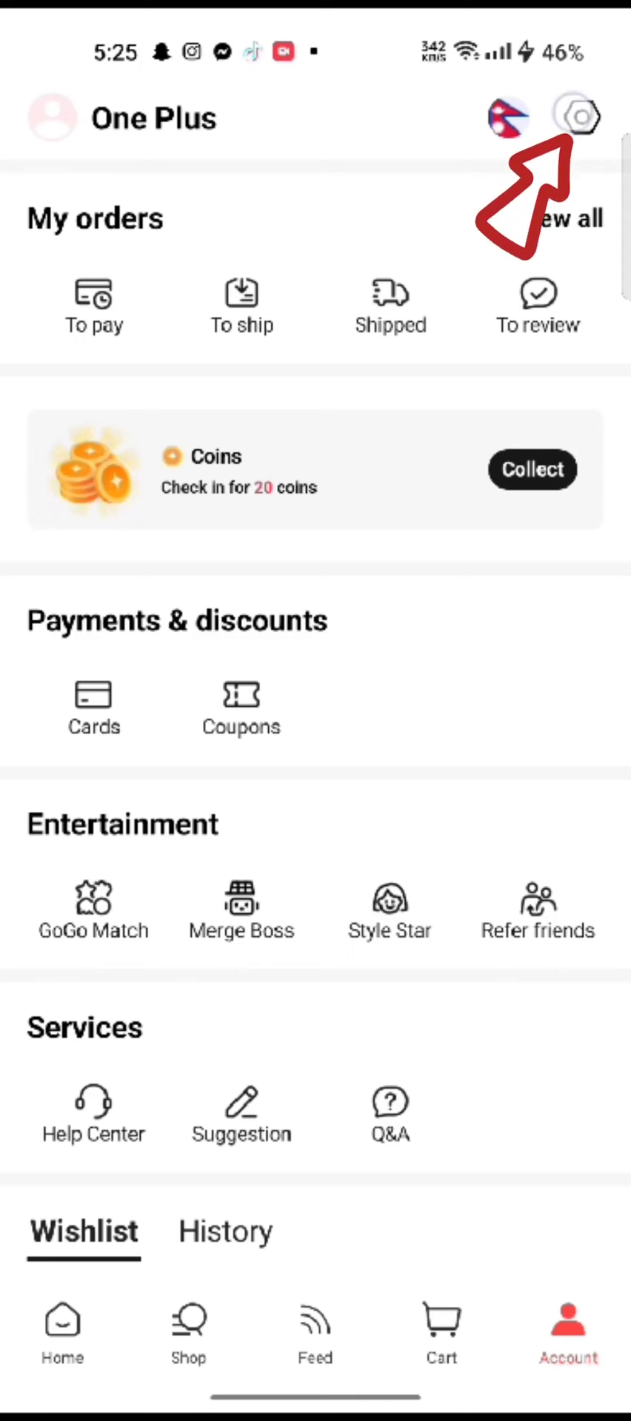
click(567, 118)
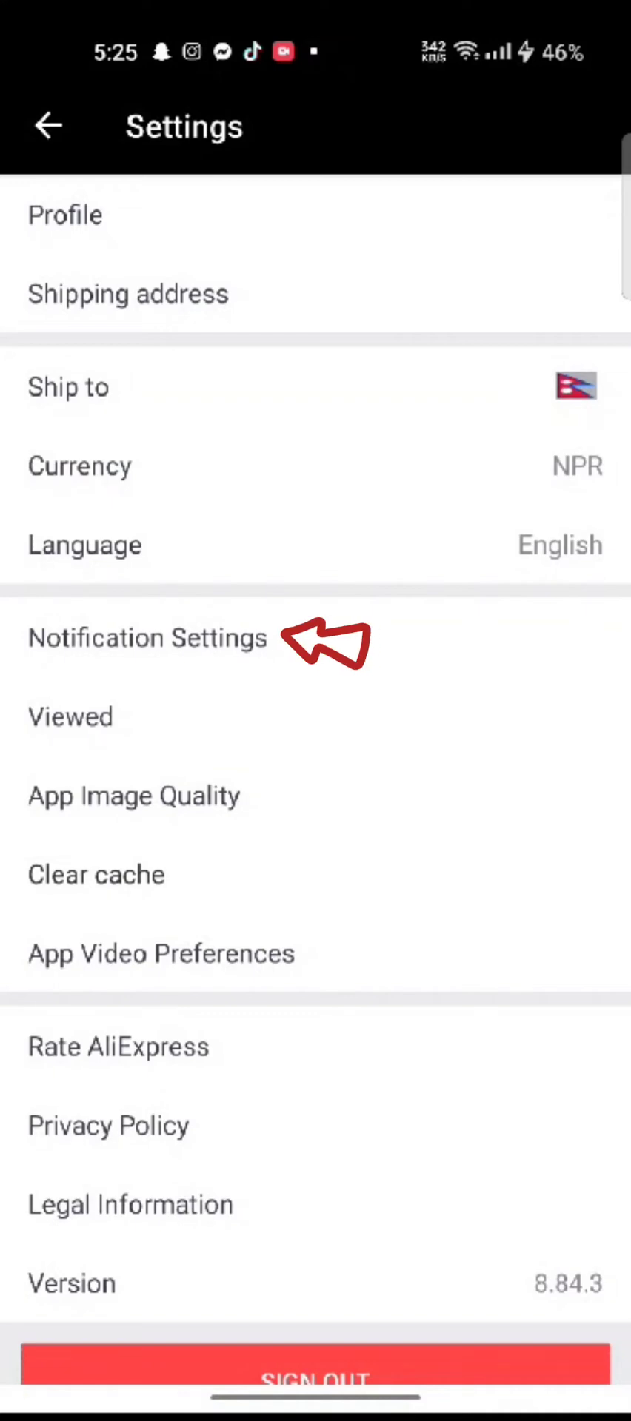
click(147, 637)
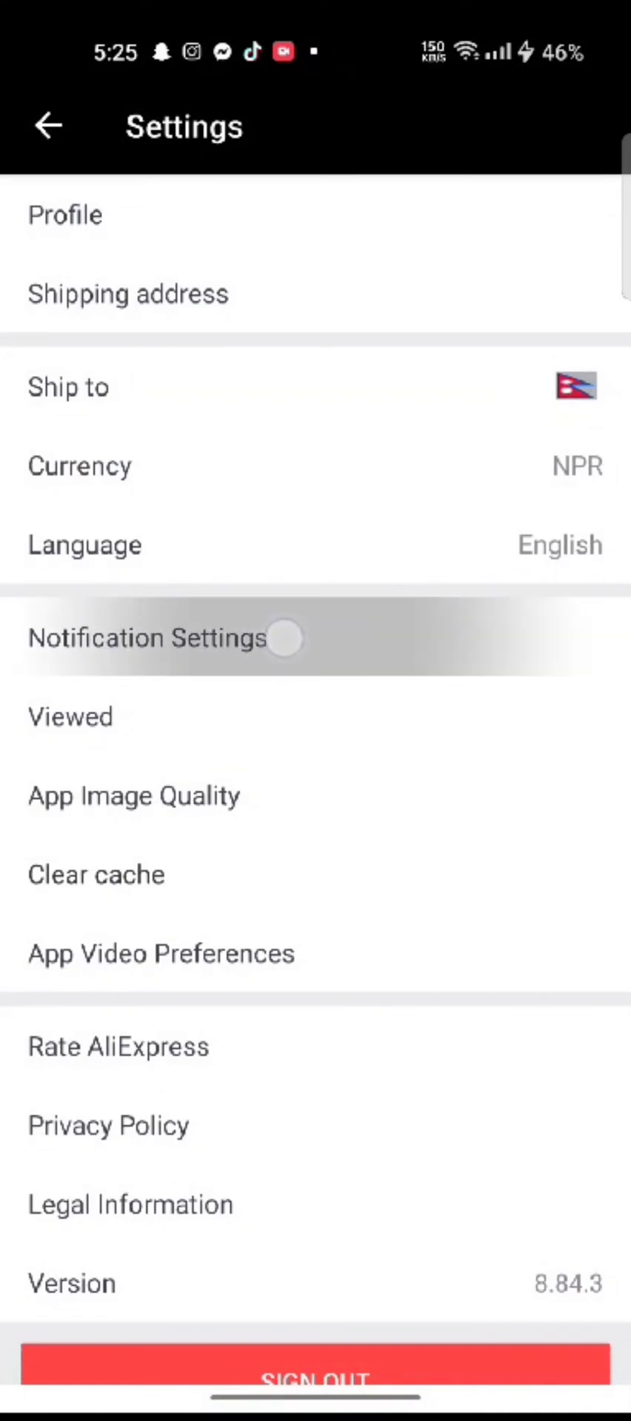
click(145, 638)
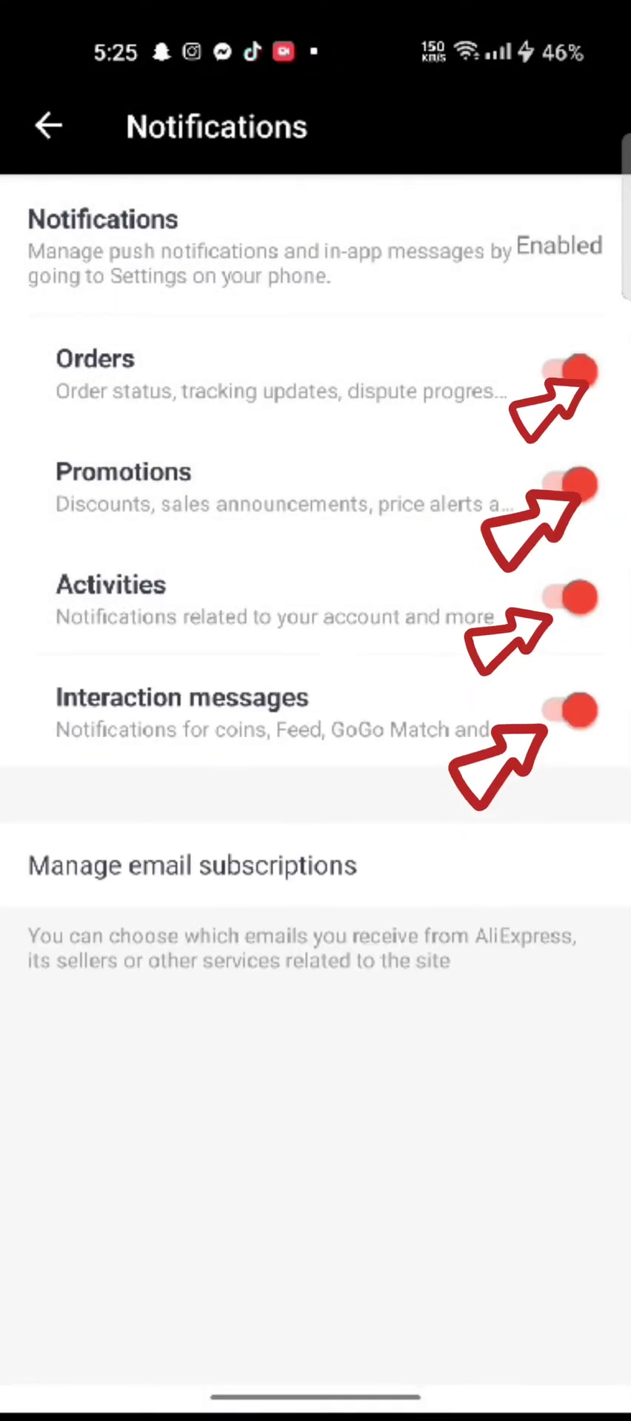
click(191, 864)
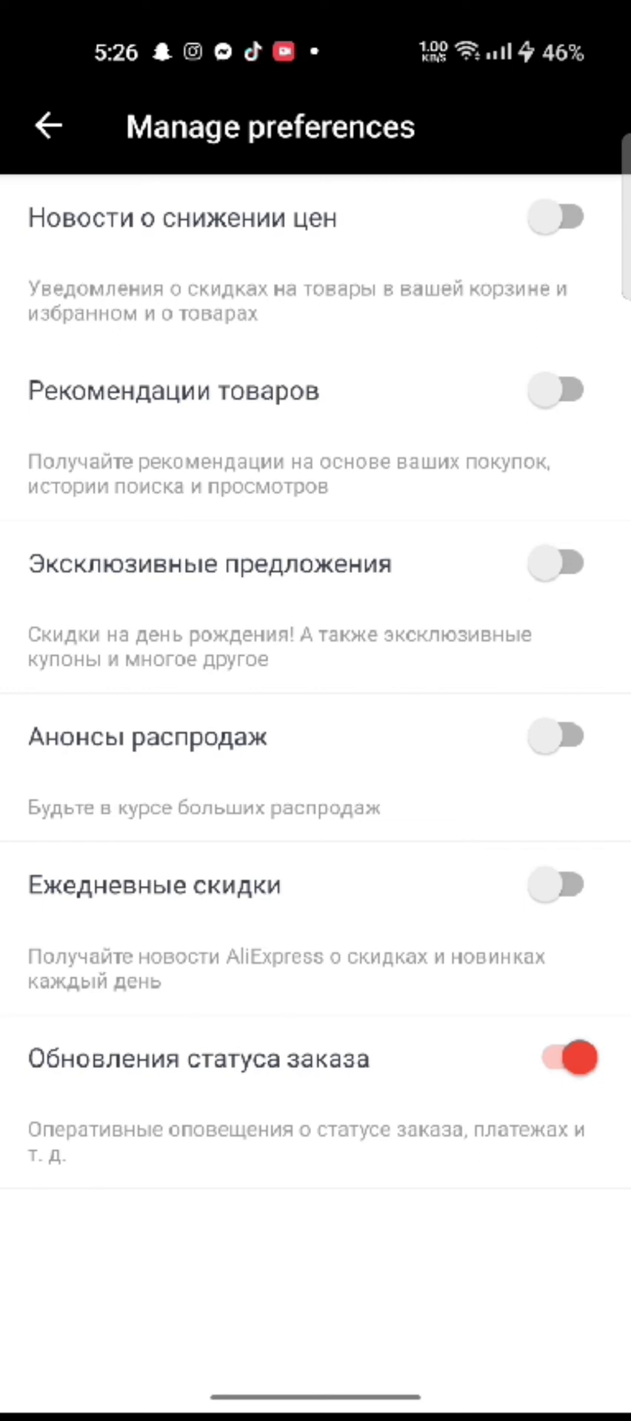
click(47, 126)
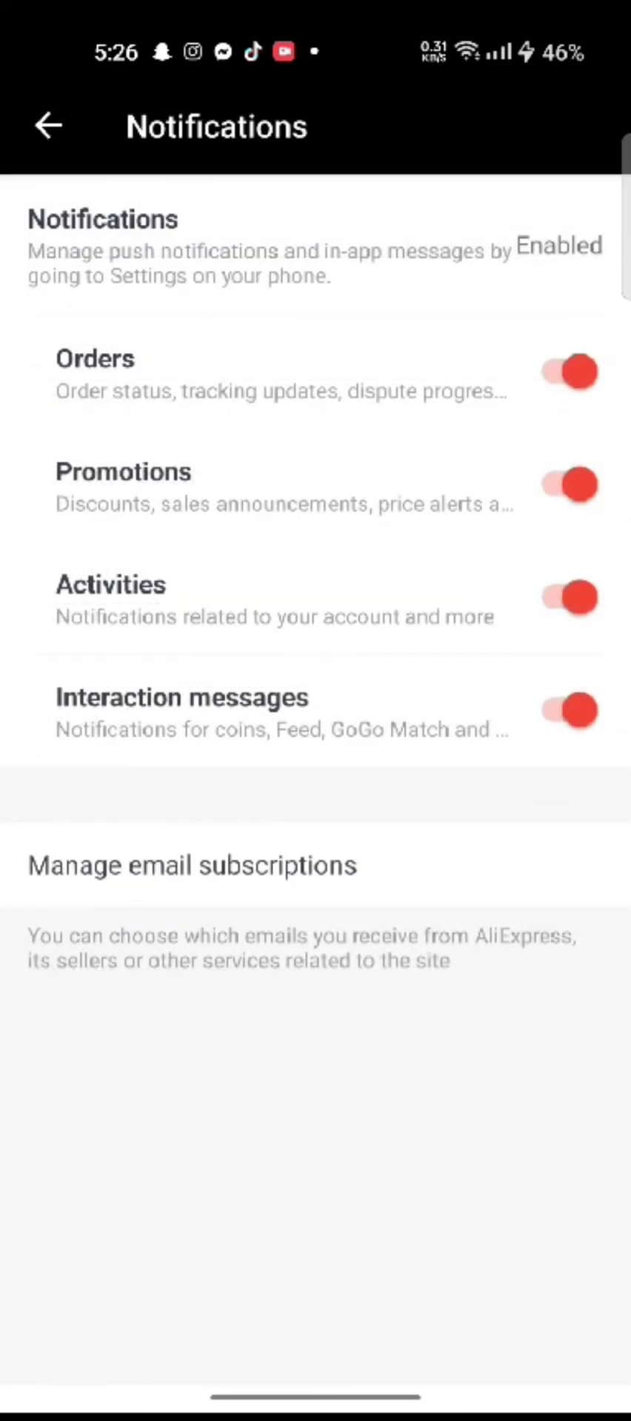
click(48, 125)
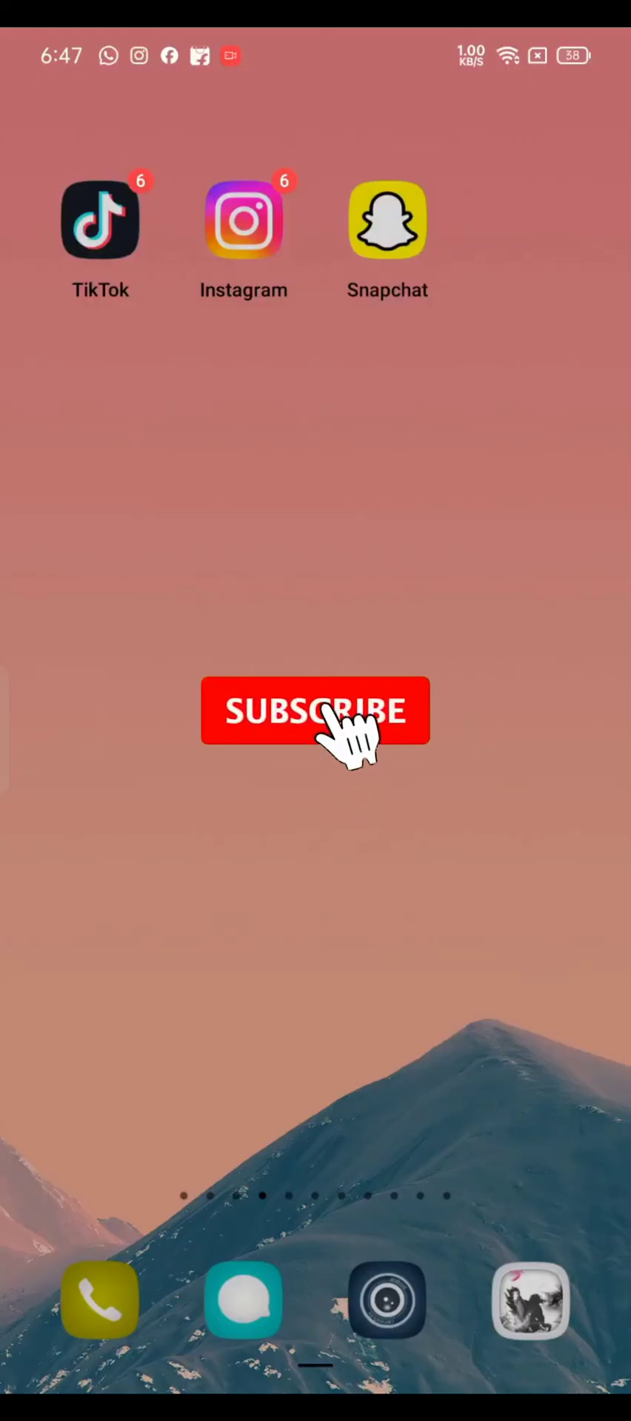
click(315, 711)
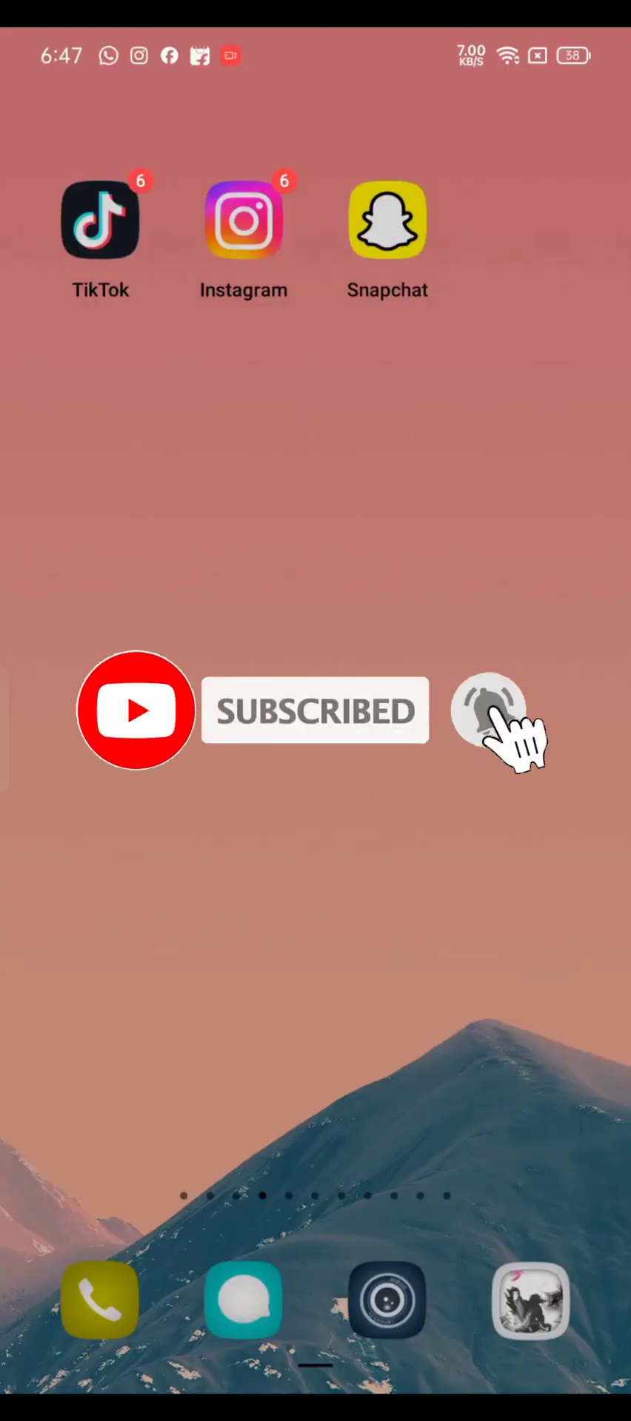